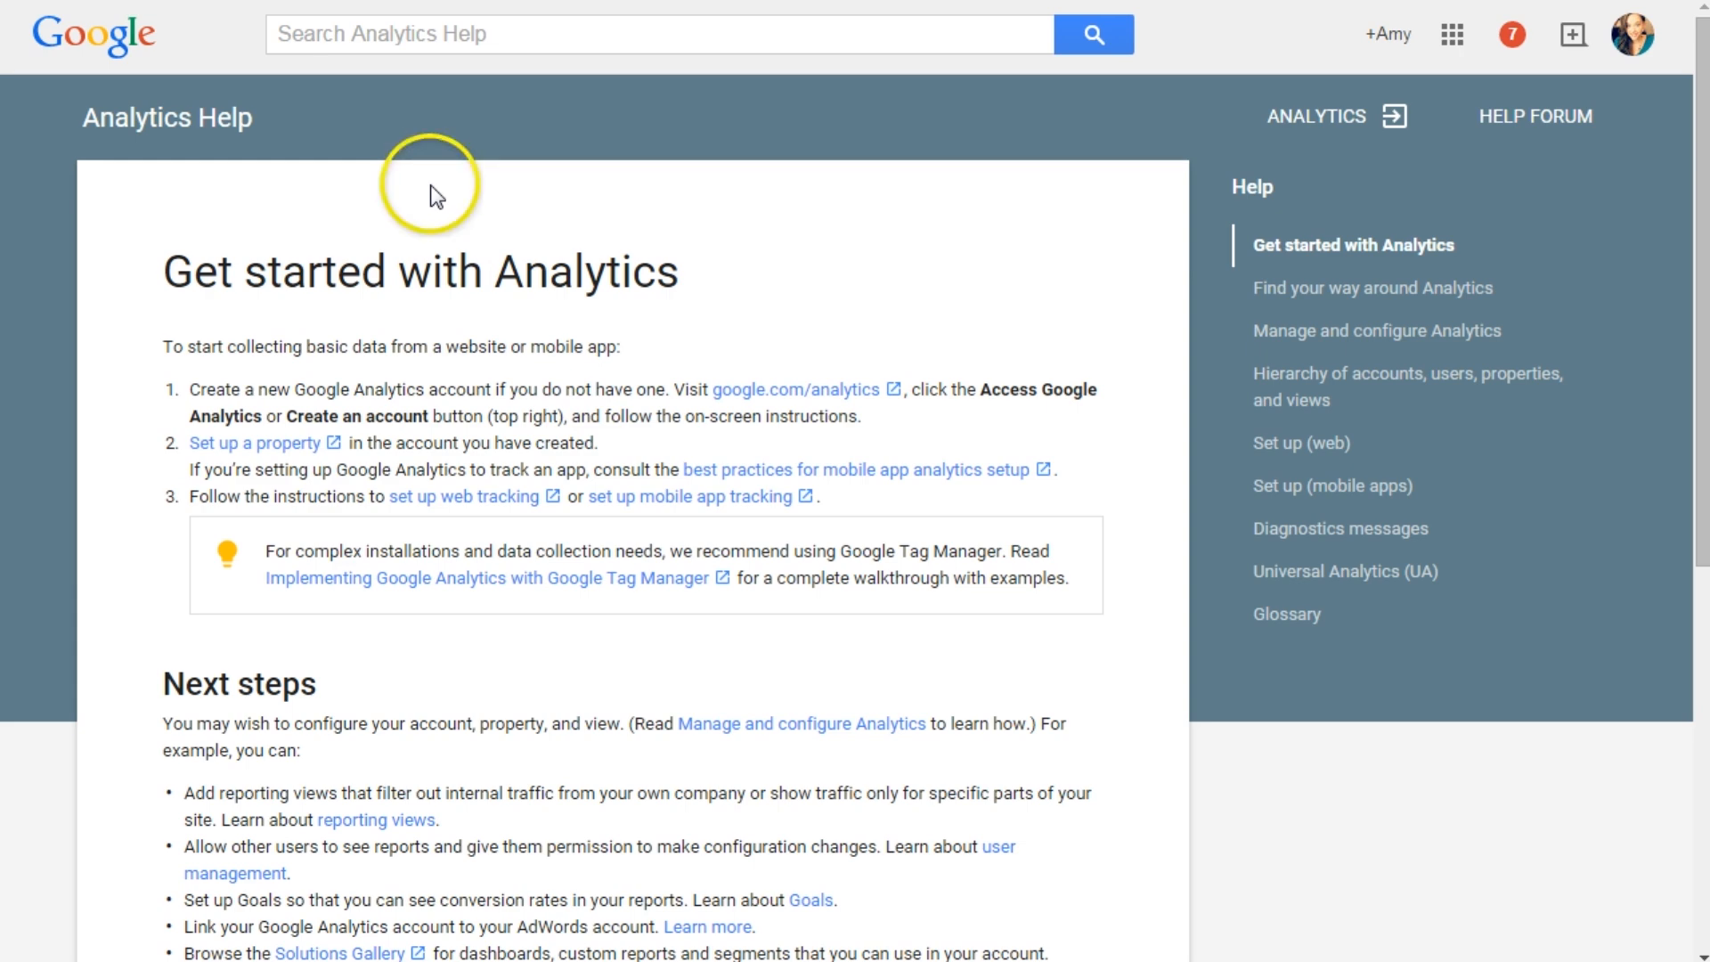
pyautogui.moveTo(516, 240)
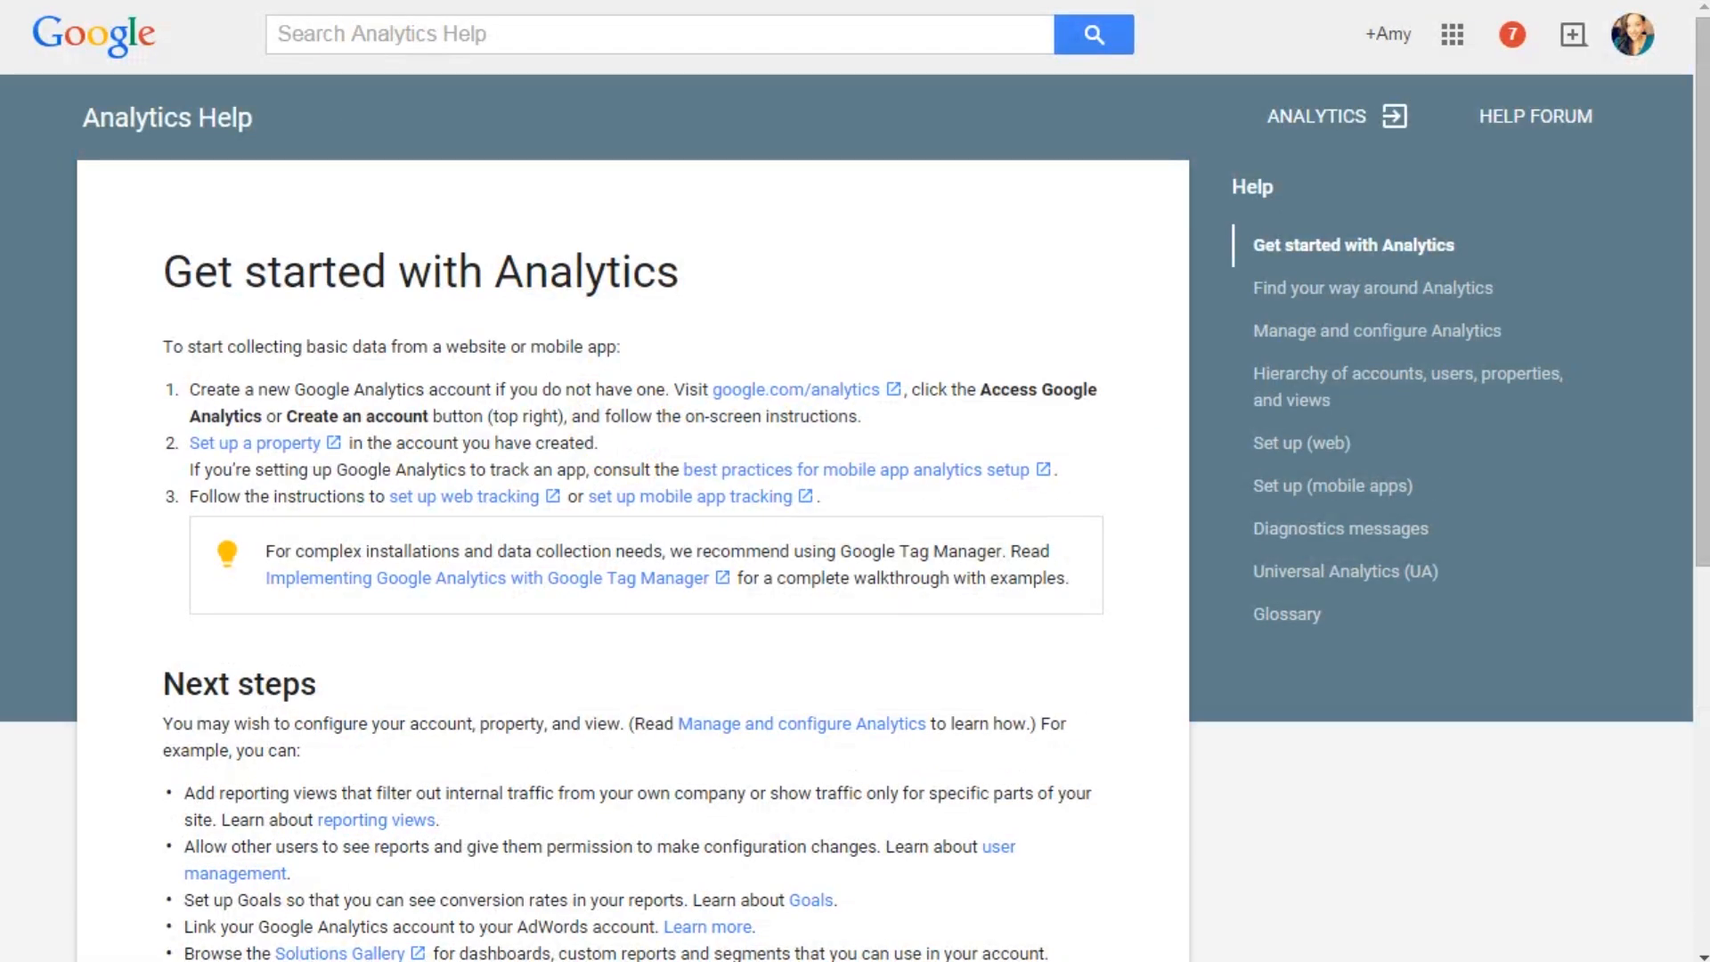
# Leave the help article and open the Acquisition Overview report in Google Analytics
pyautogui.click(1332, 117)
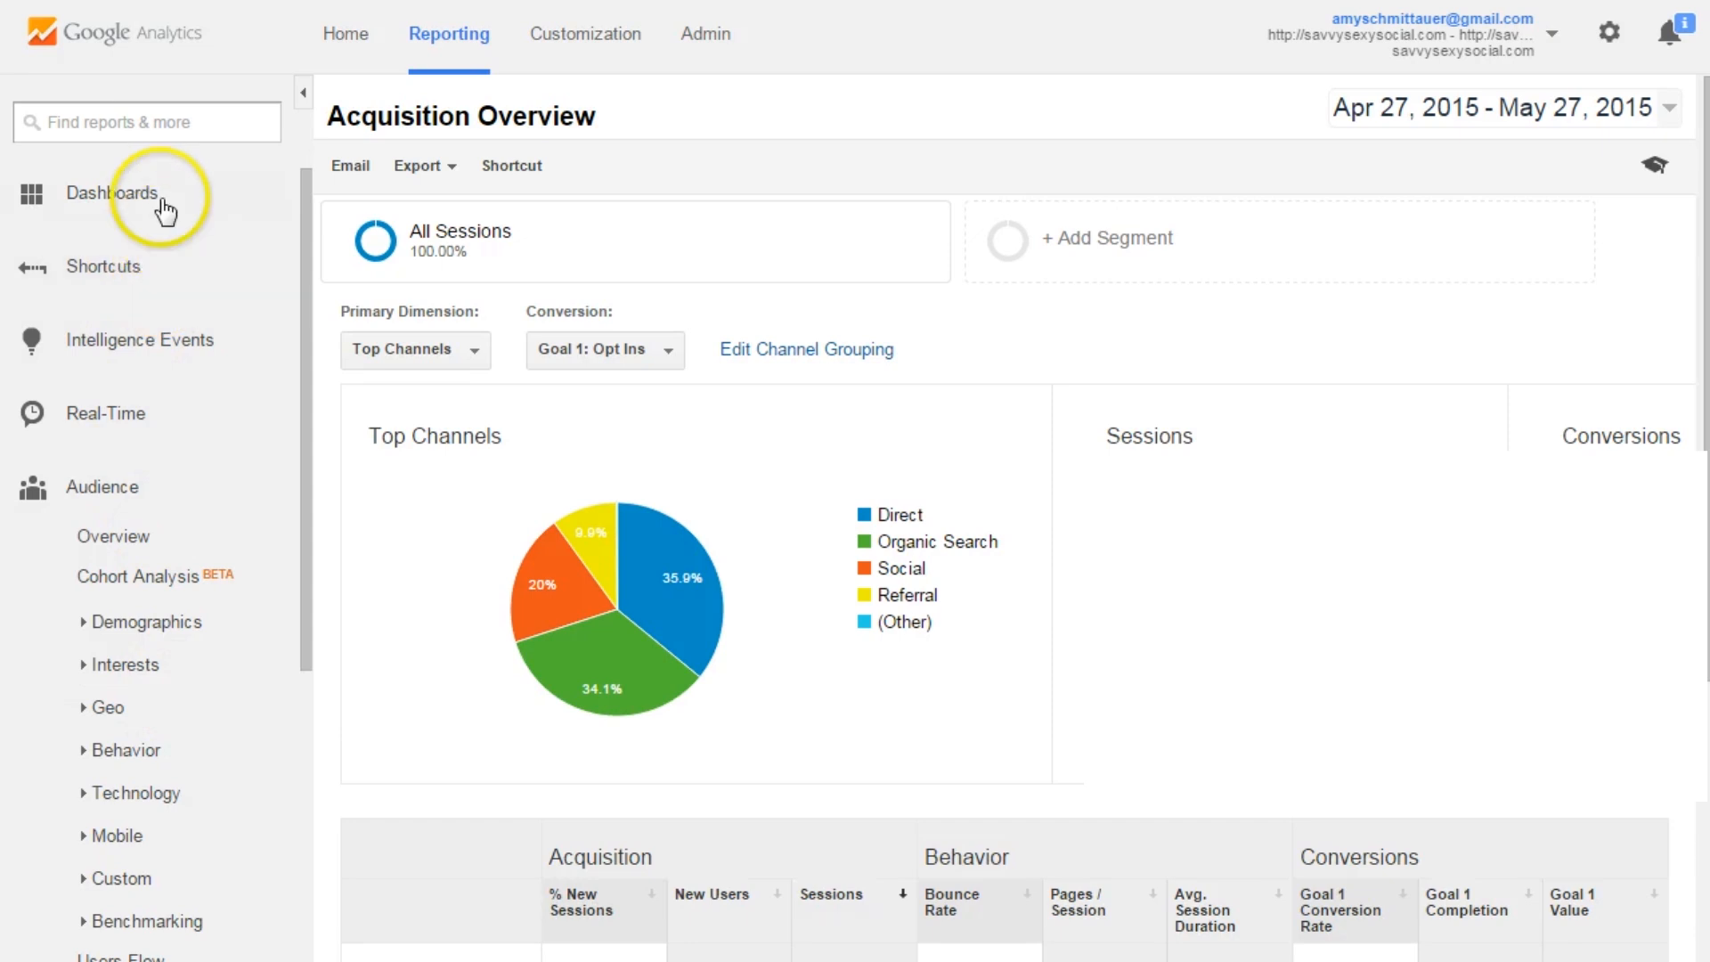
pyautogui.moveTo(222, 214)
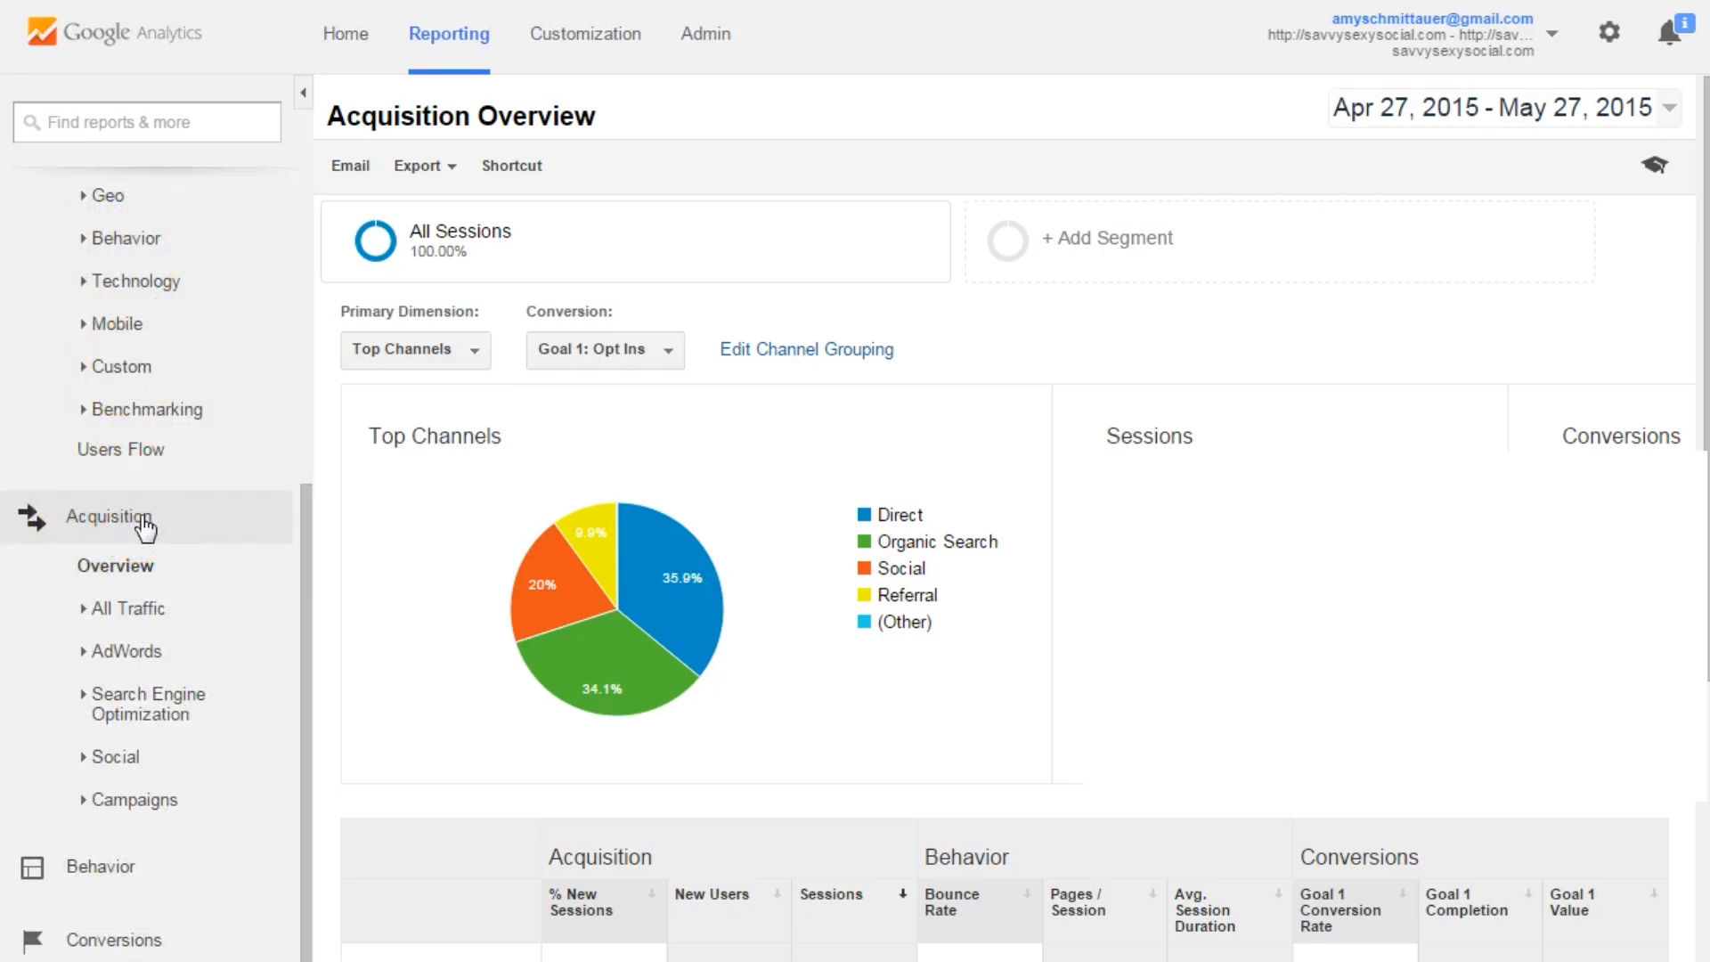
pyautogui.click(108, 516)
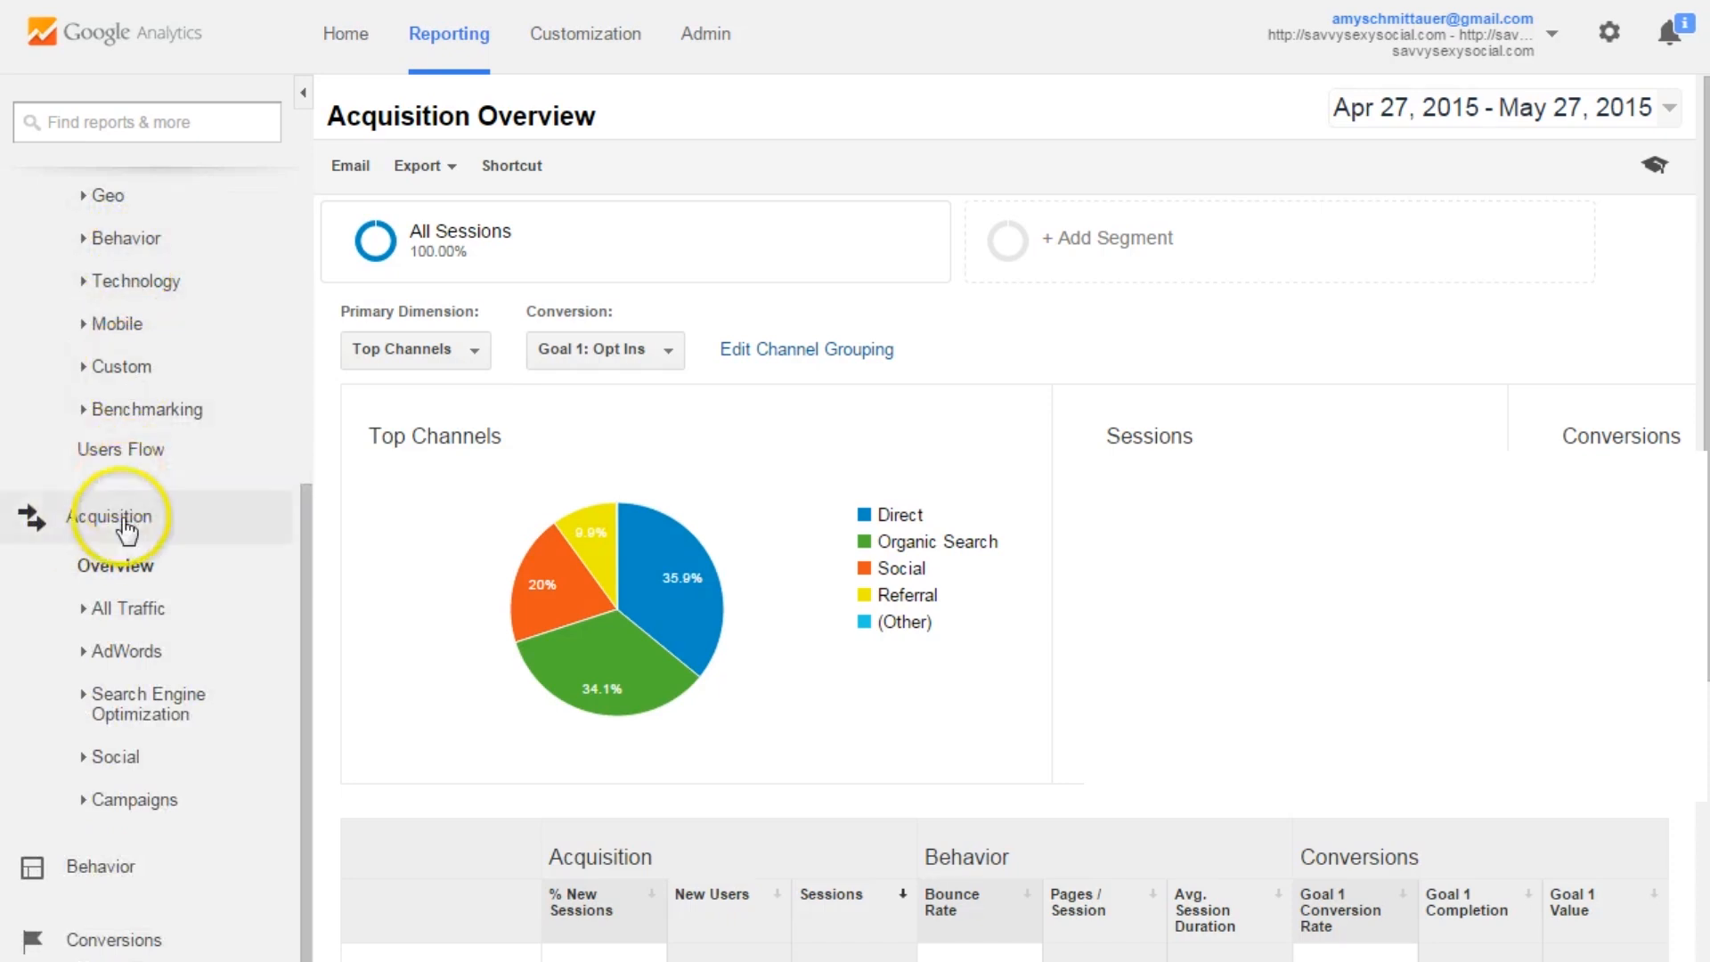
# Scroll to the Top Channels table and open the Social channel's detailed report
pyautogui.scroll(-3)
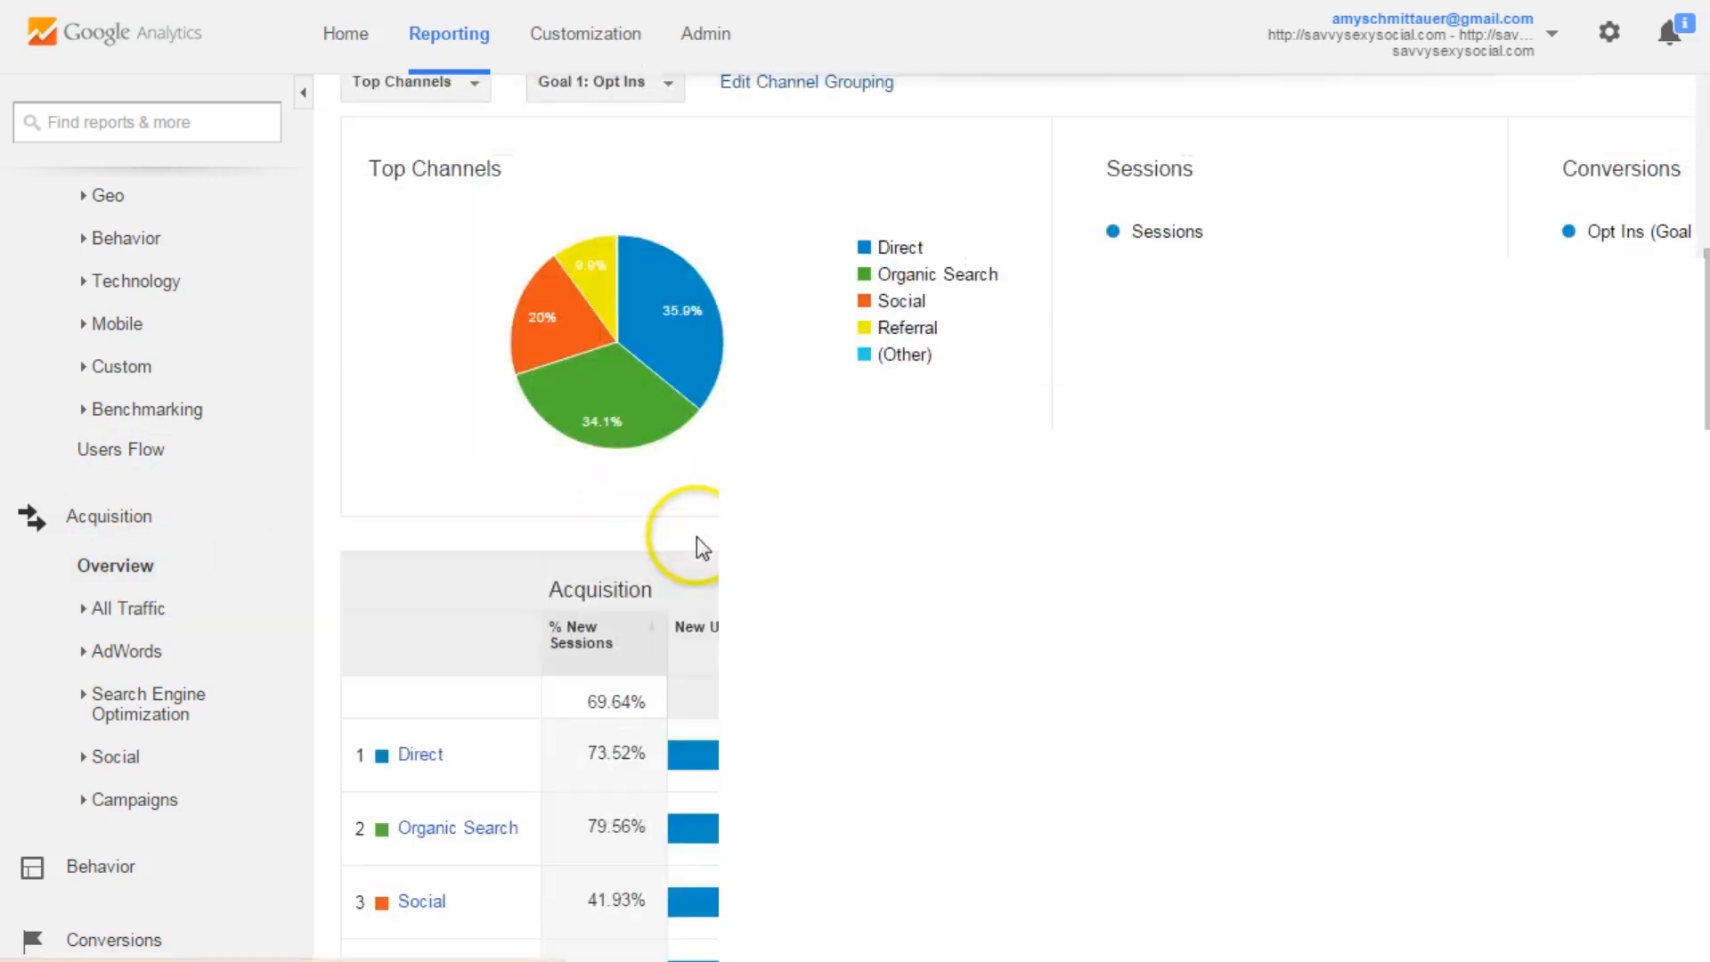
pyautogui.scroll(-3)
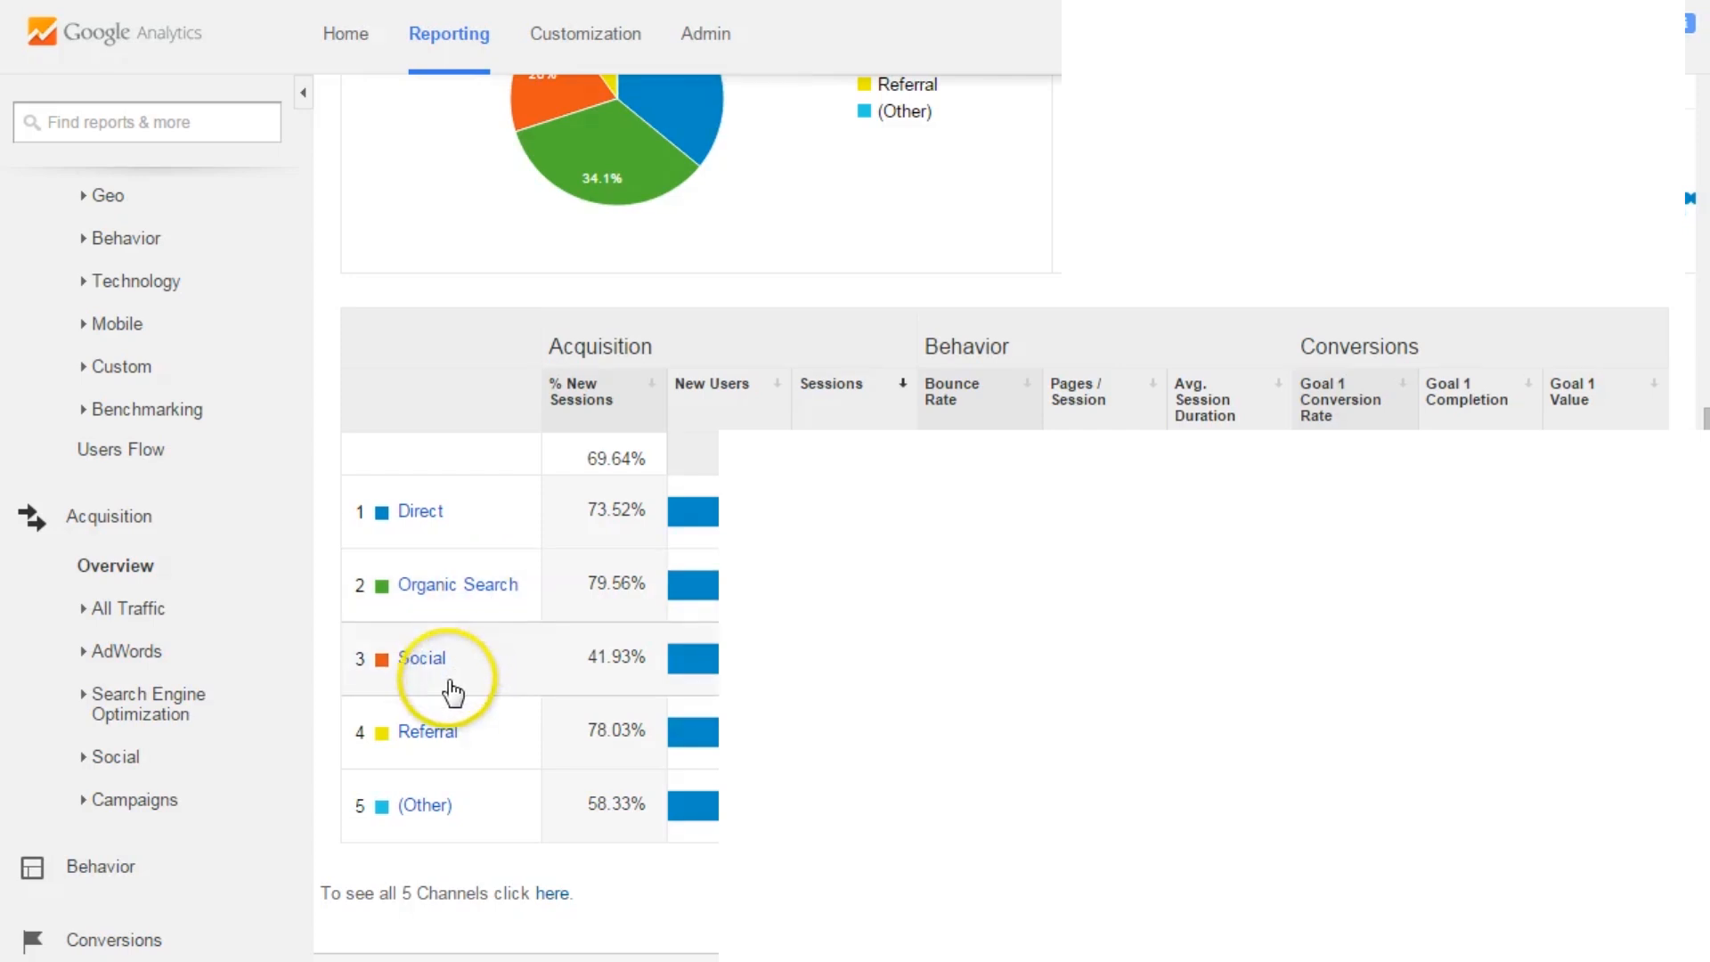
pyautogui.moveTo(462, 748)
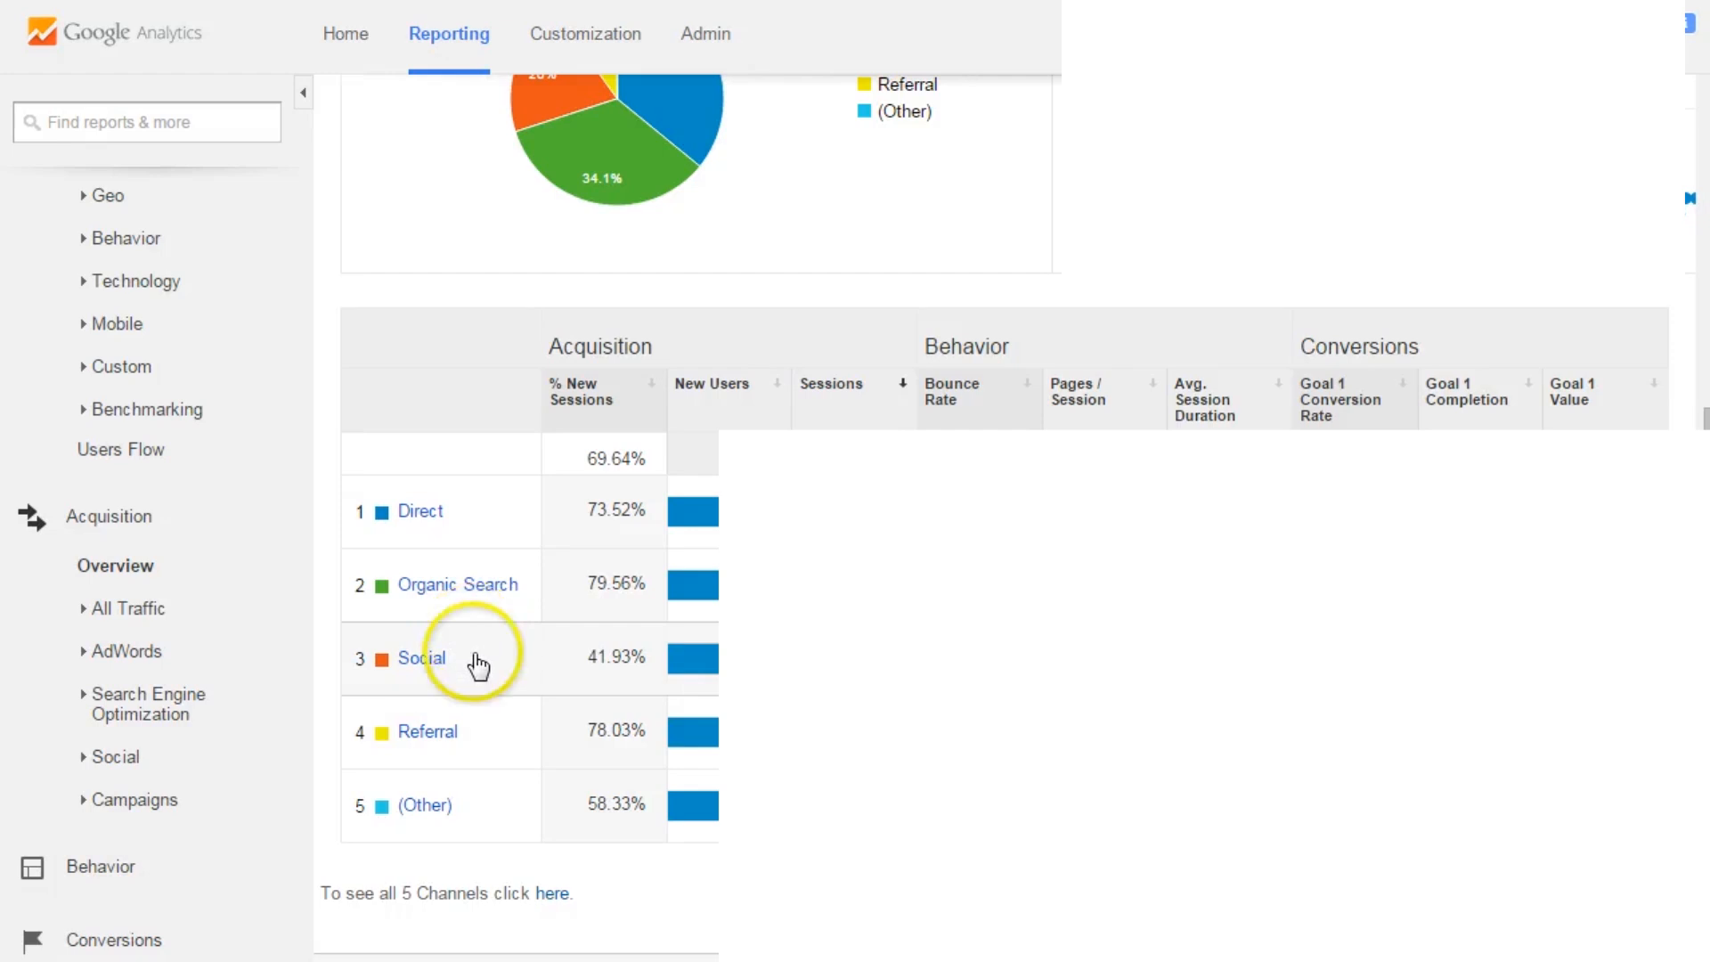
pyautogui.moveTo(495, 723)
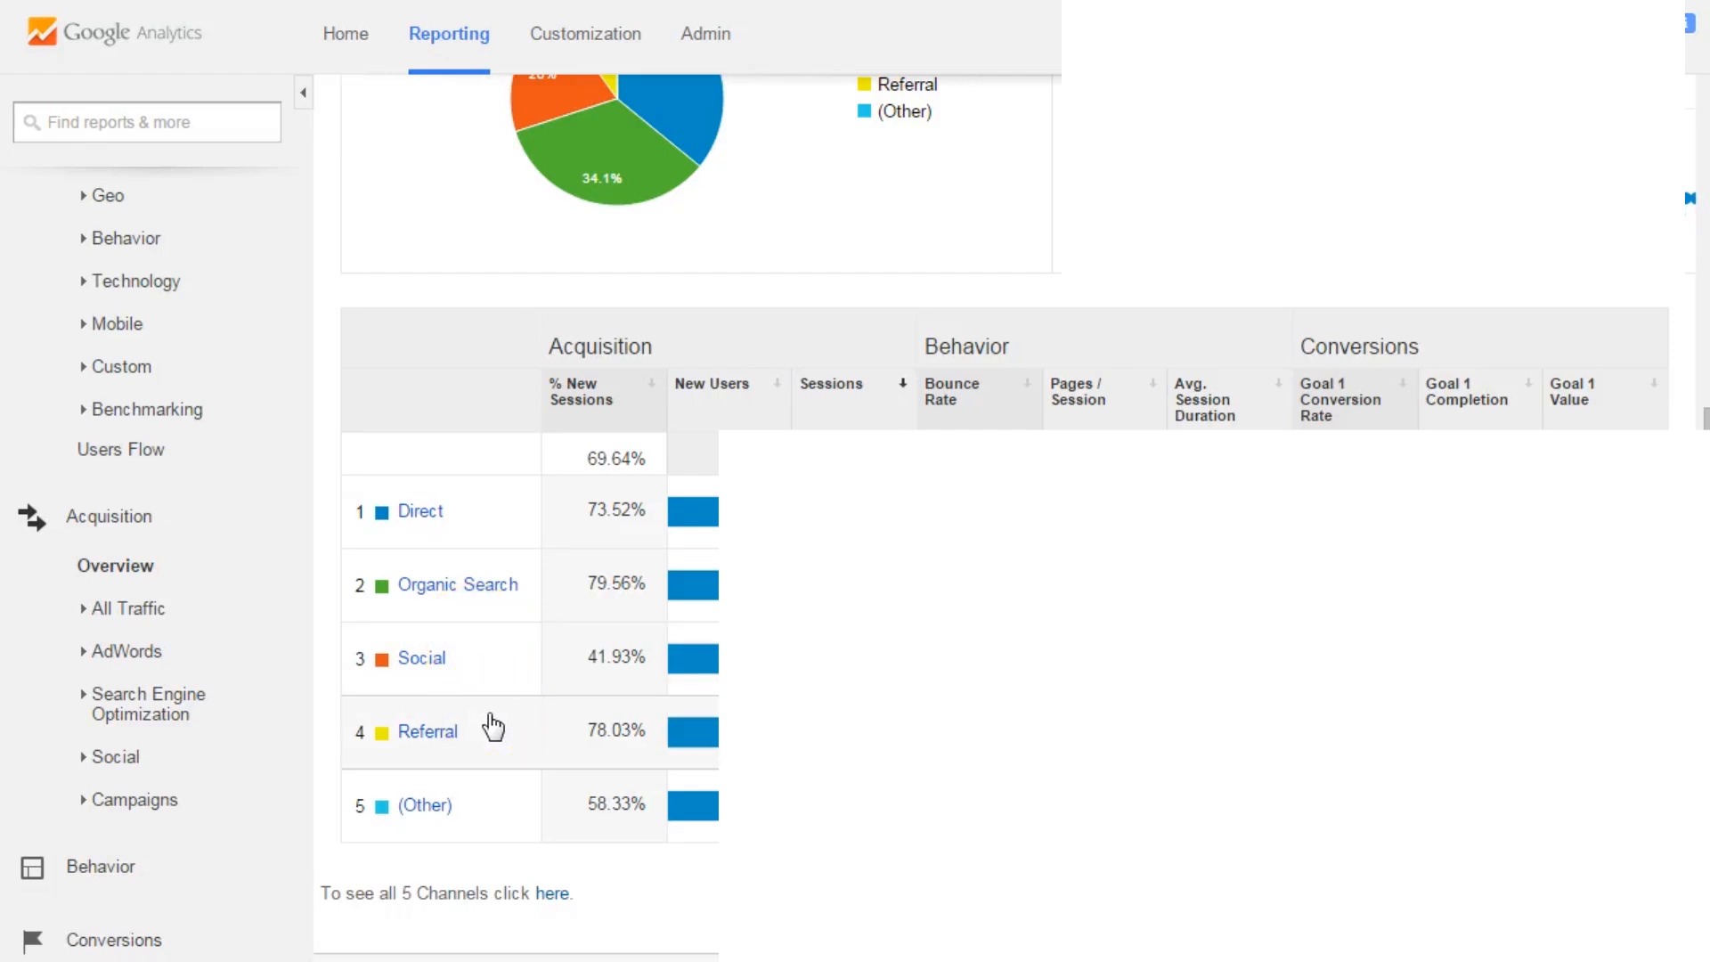
pyautogui.click(427, 730)
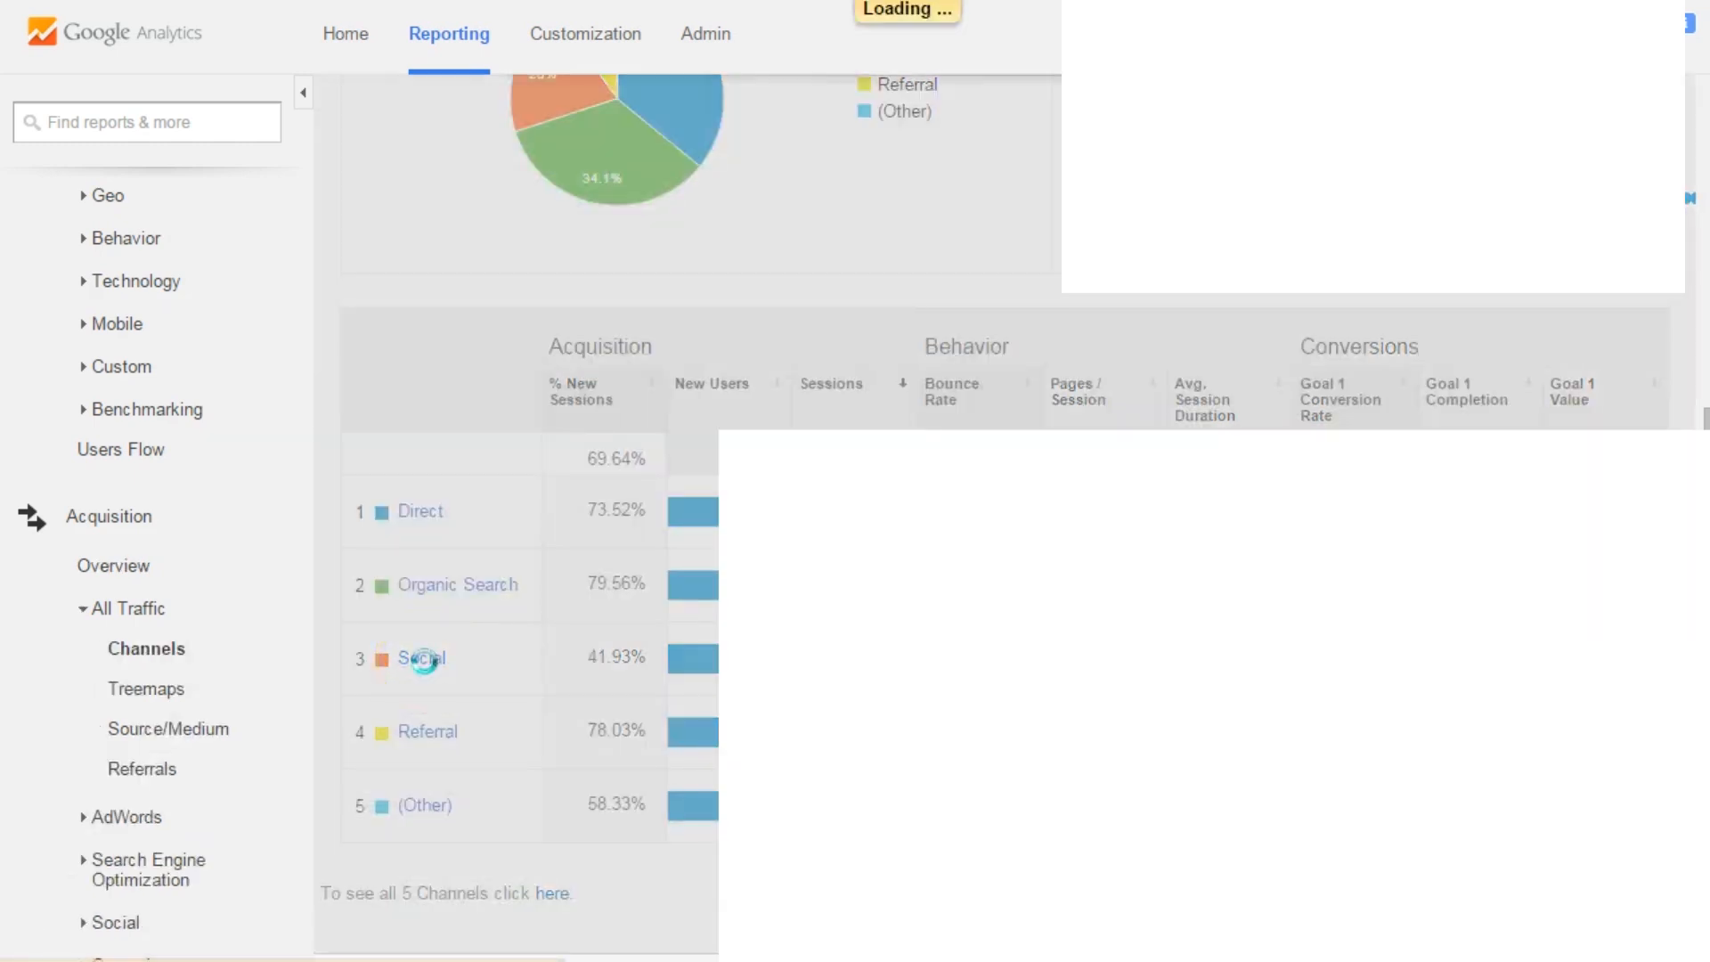
# View the Social Network rows listing Twitter, Facebook, StumbleUpon and LinkedIn
pyautogui.click(419, 657)
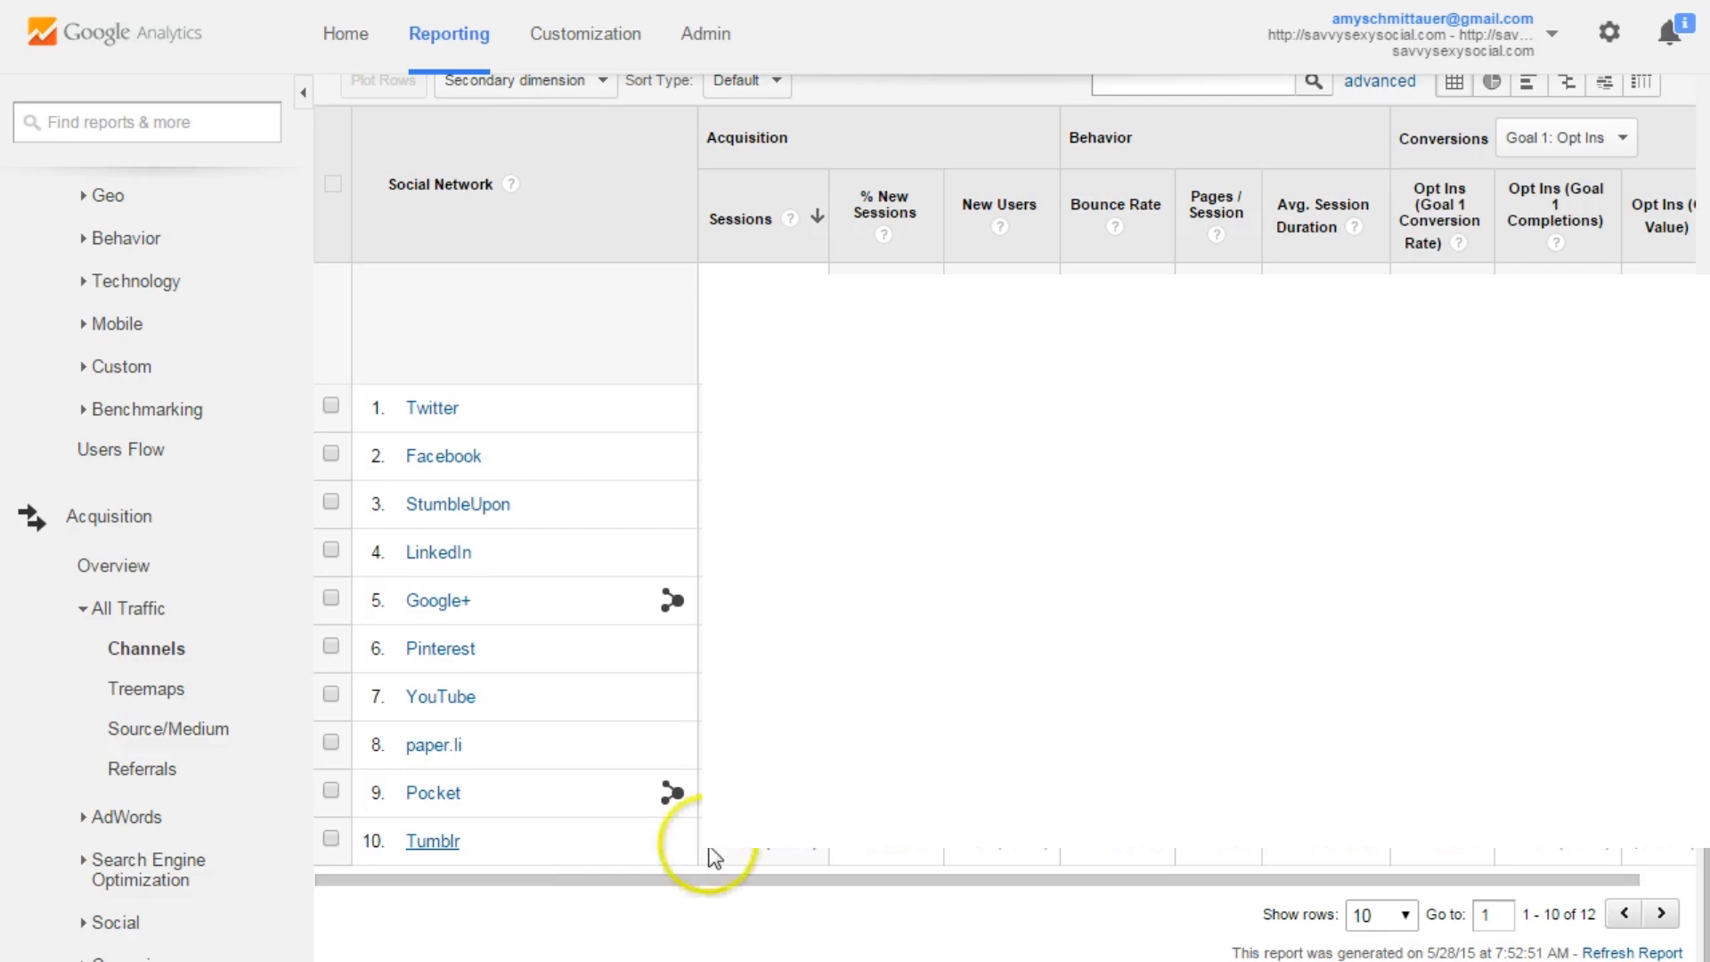
pyautogui.moveTo(578, 416)
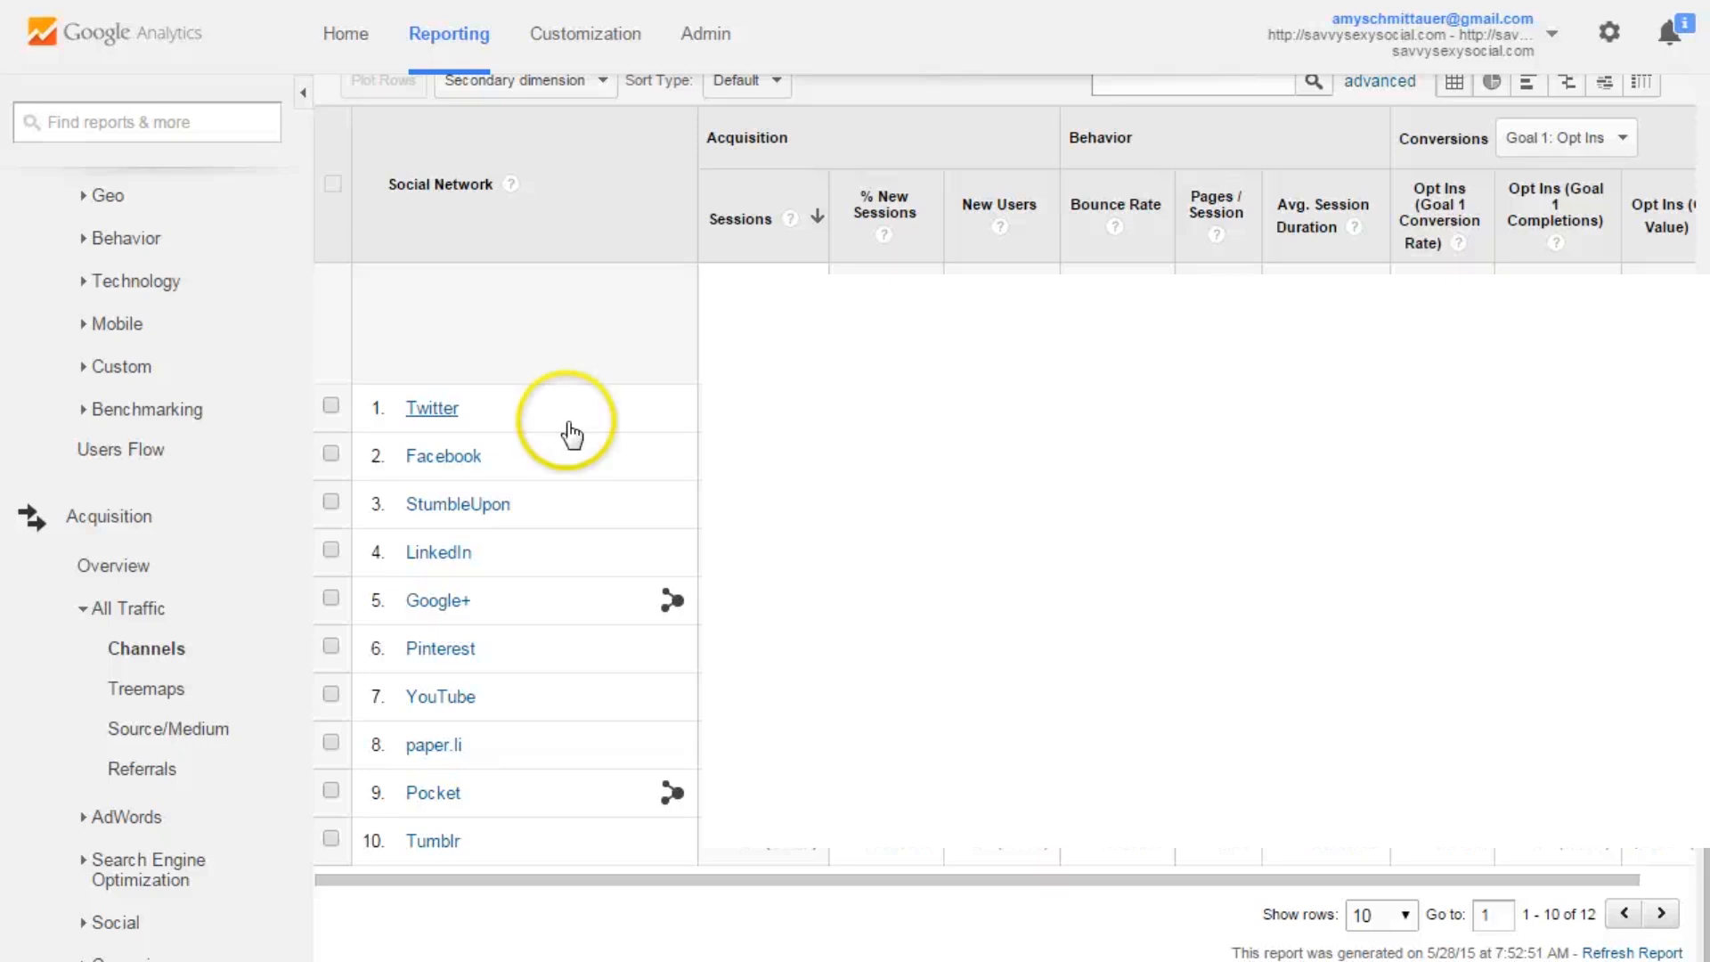
pyautogui.moveTo(564, 458)
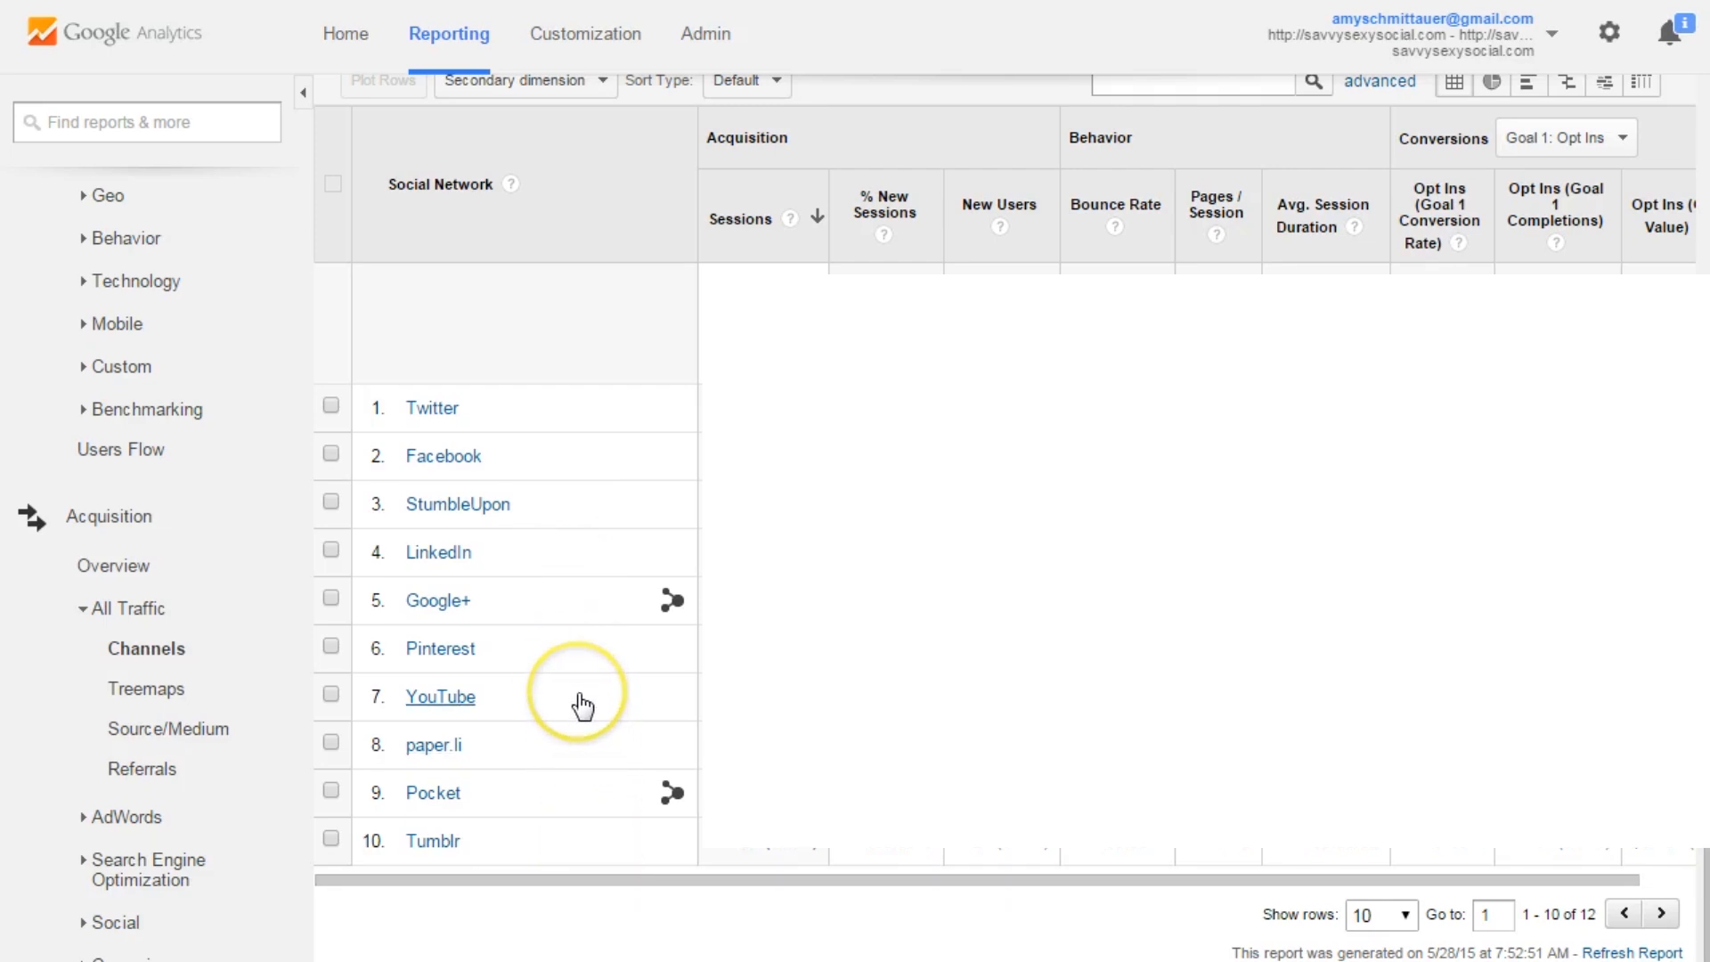
pyautogui.moveTo(679, 720)
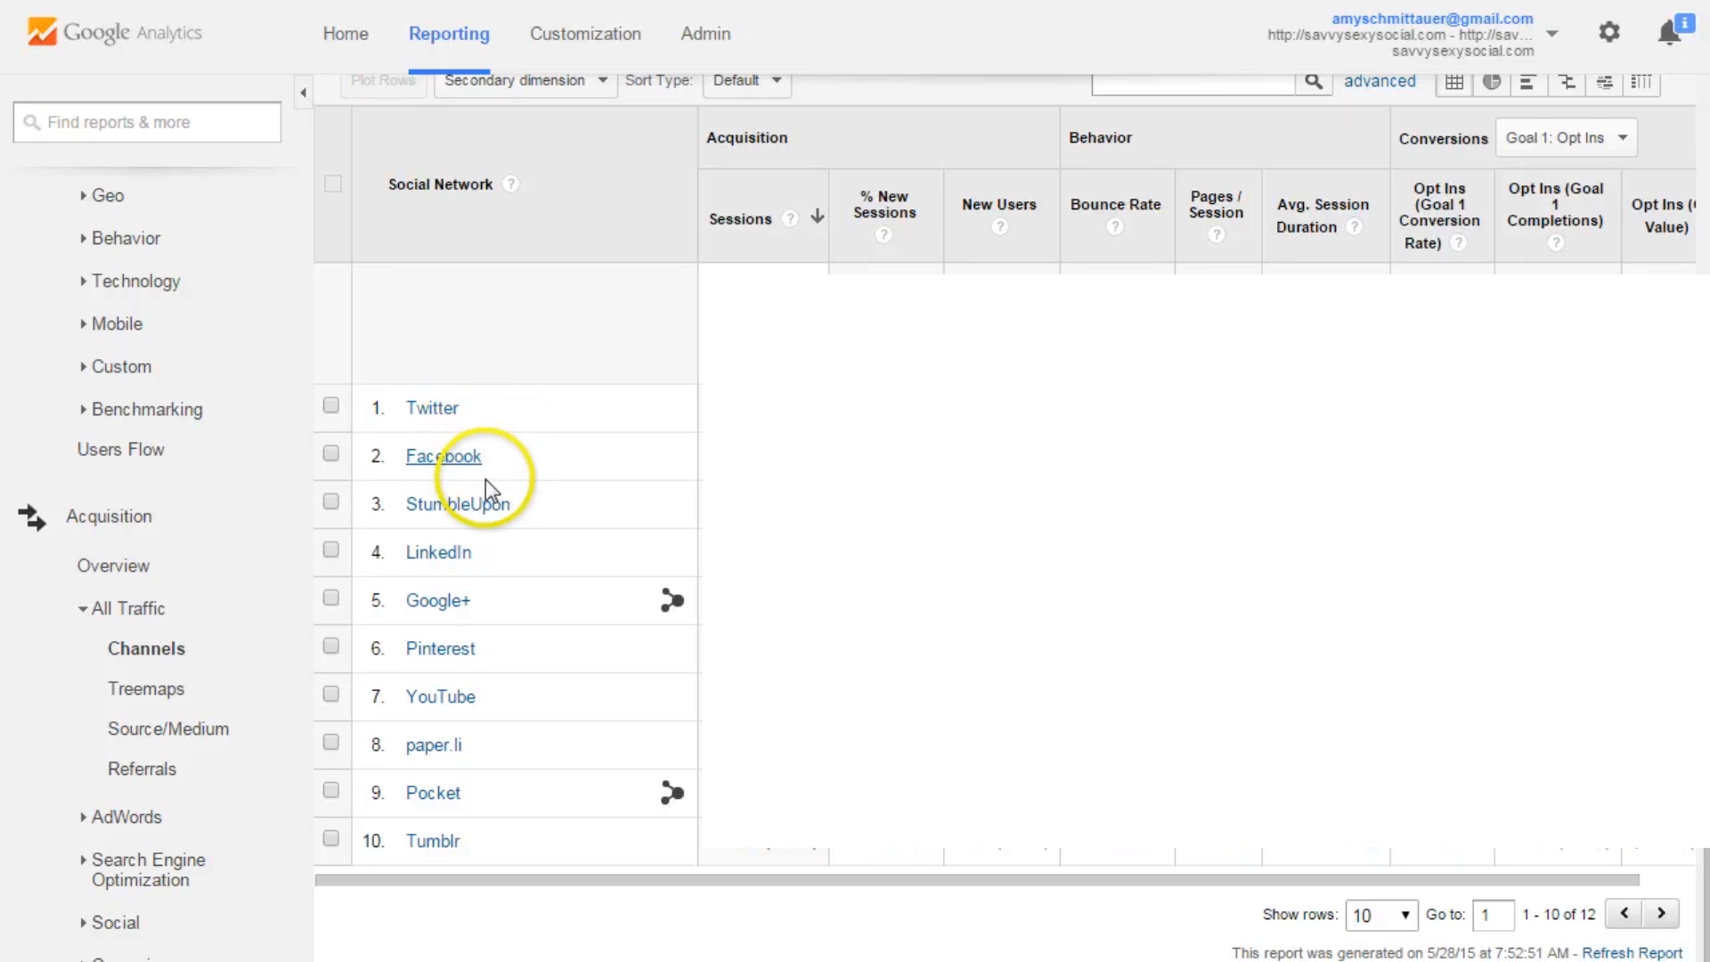
pyautogui.moveTo(524, 674)
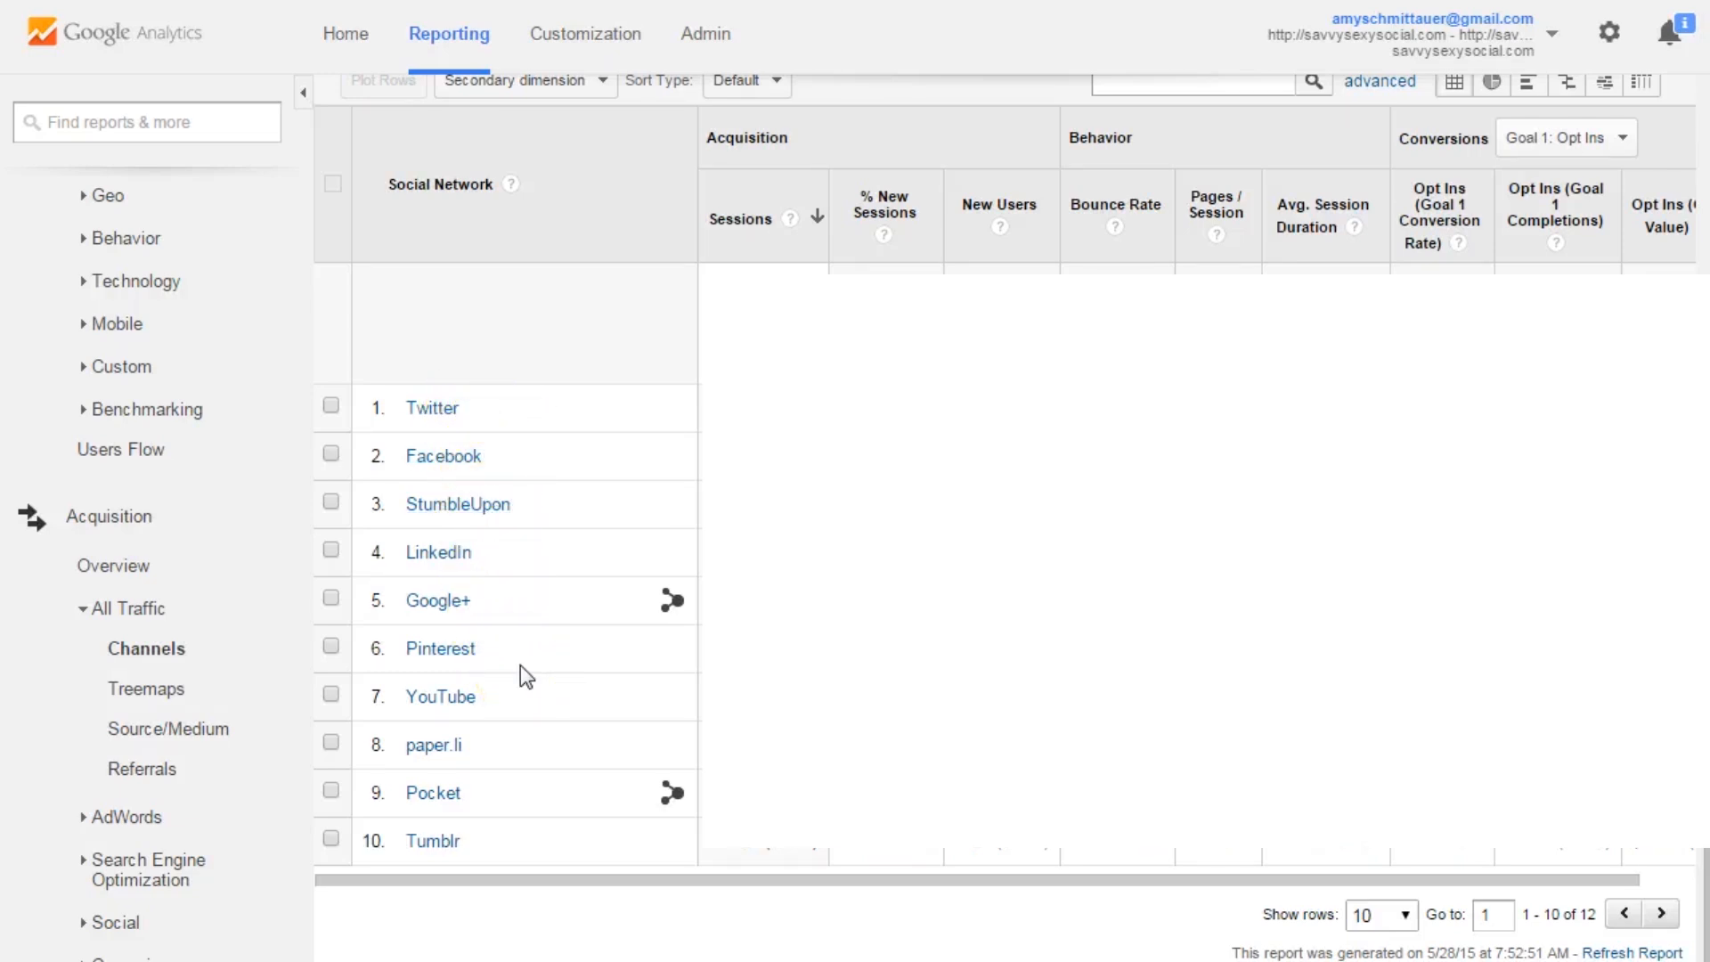